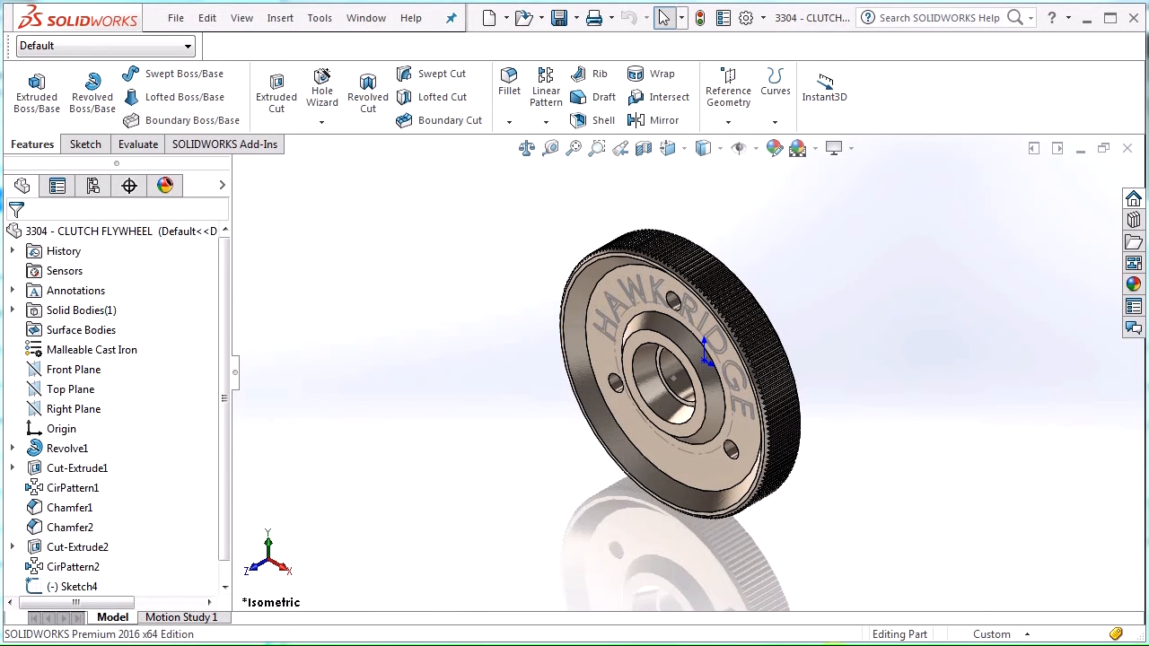
mouse_move(762, 639)
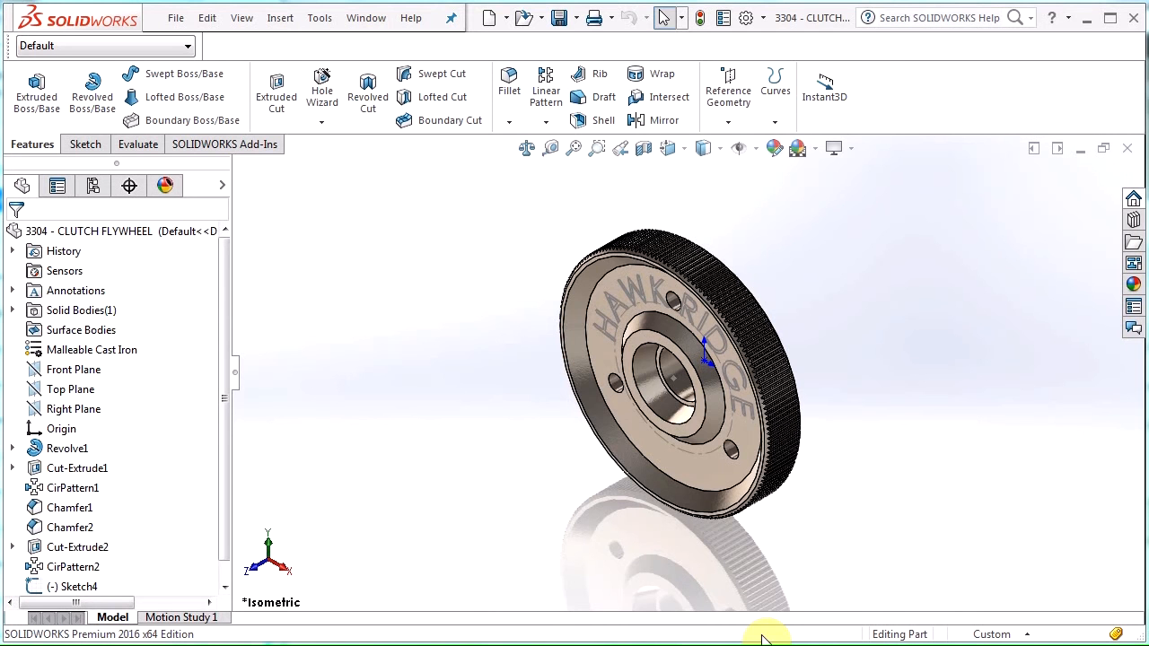
mouse_move(752, 603)
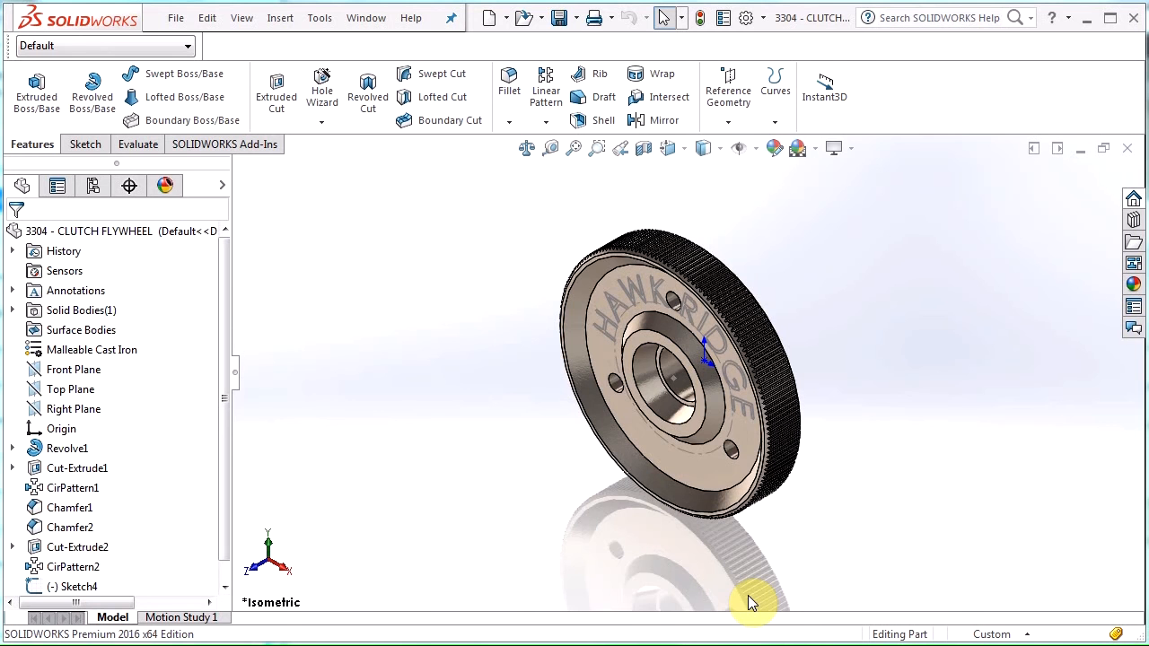
mouse_move(740, 578)
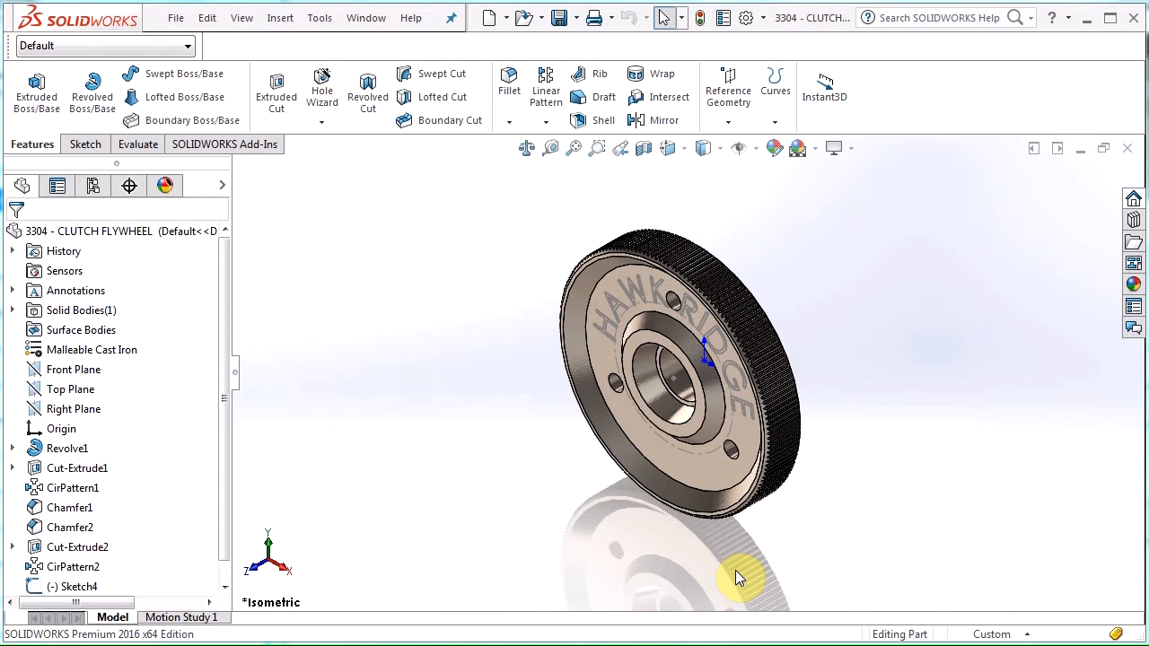
mouse_move(655, 522)
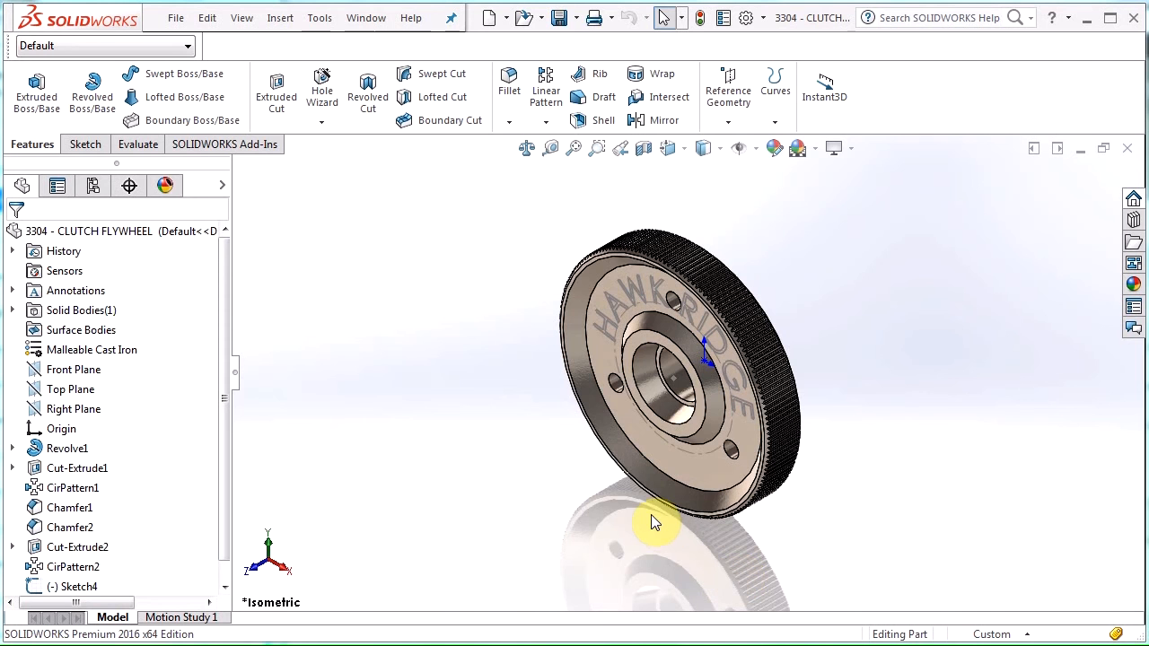
Step: Select CirPattern2 in the feature tree and begin renaming it GEAR TEETH
left_click(650, 506)
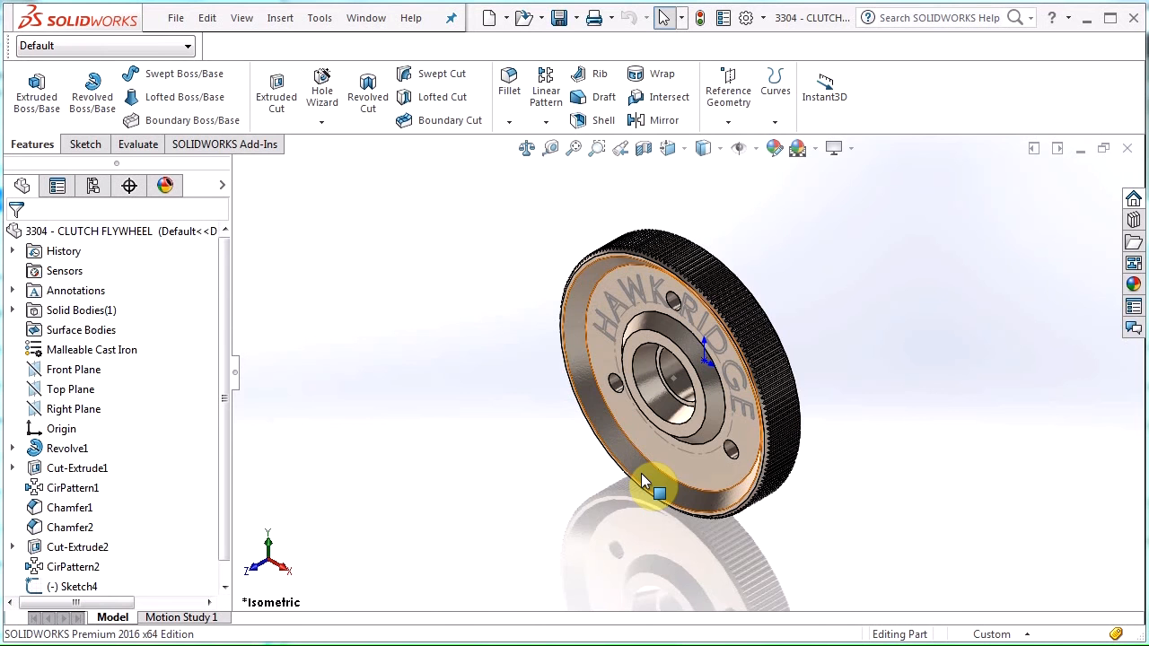
mouse_move(197, 398)
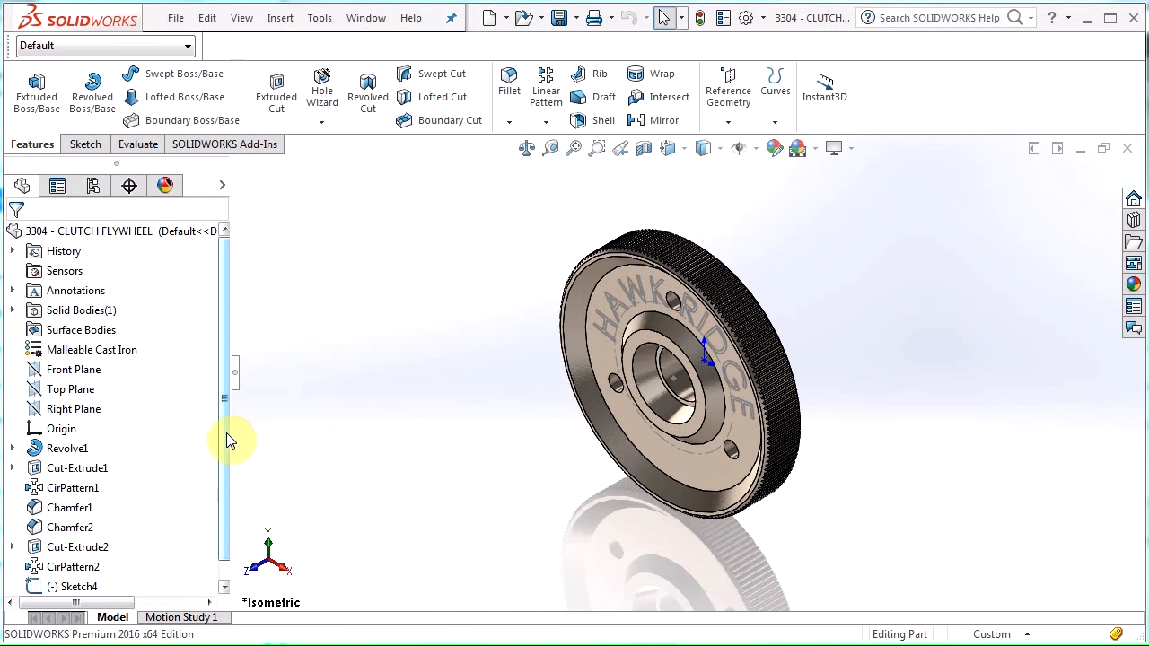
left_click(72, 388)
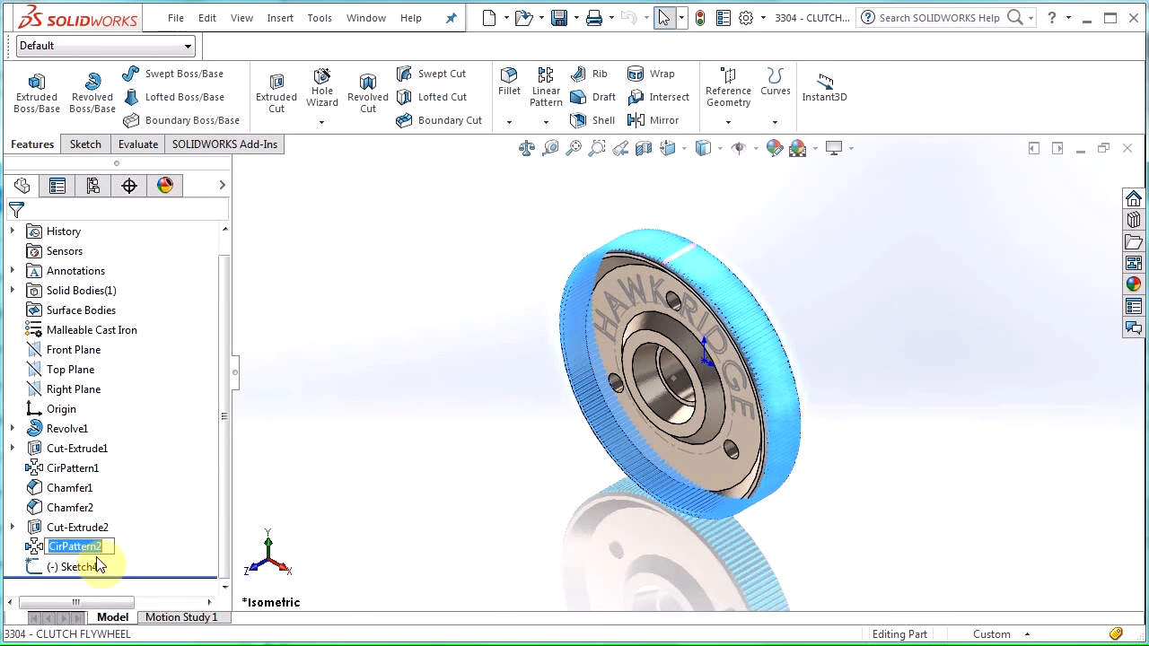
mouse_move(129, 555)
type("GEAR TEETH")
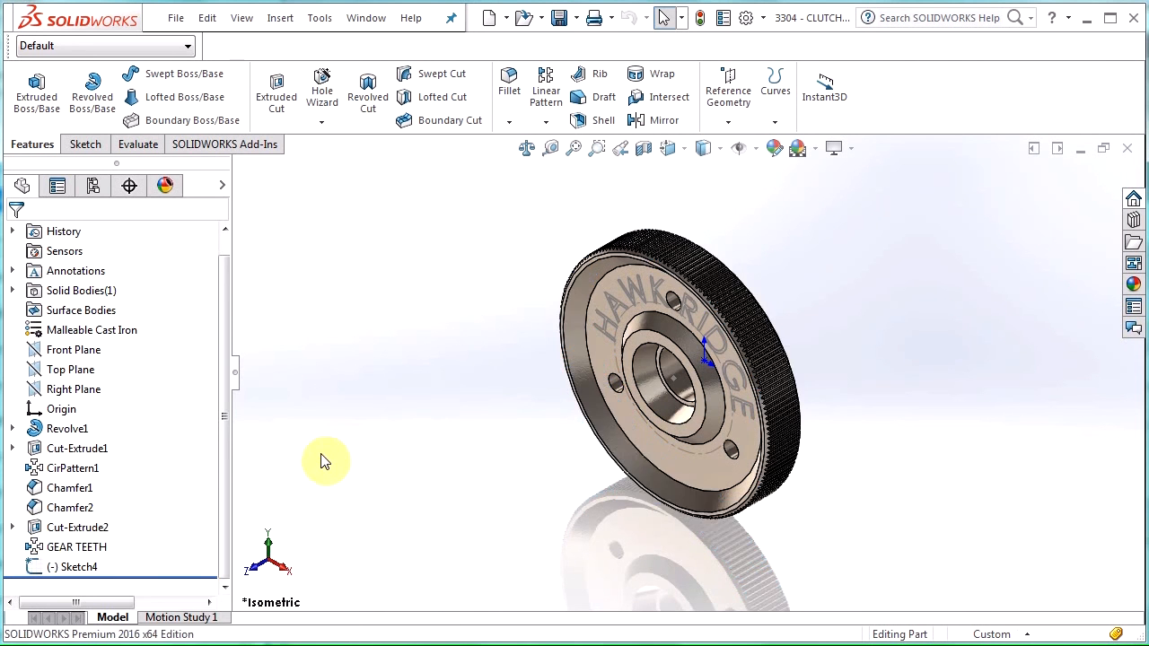
mouse_move(190, 481)
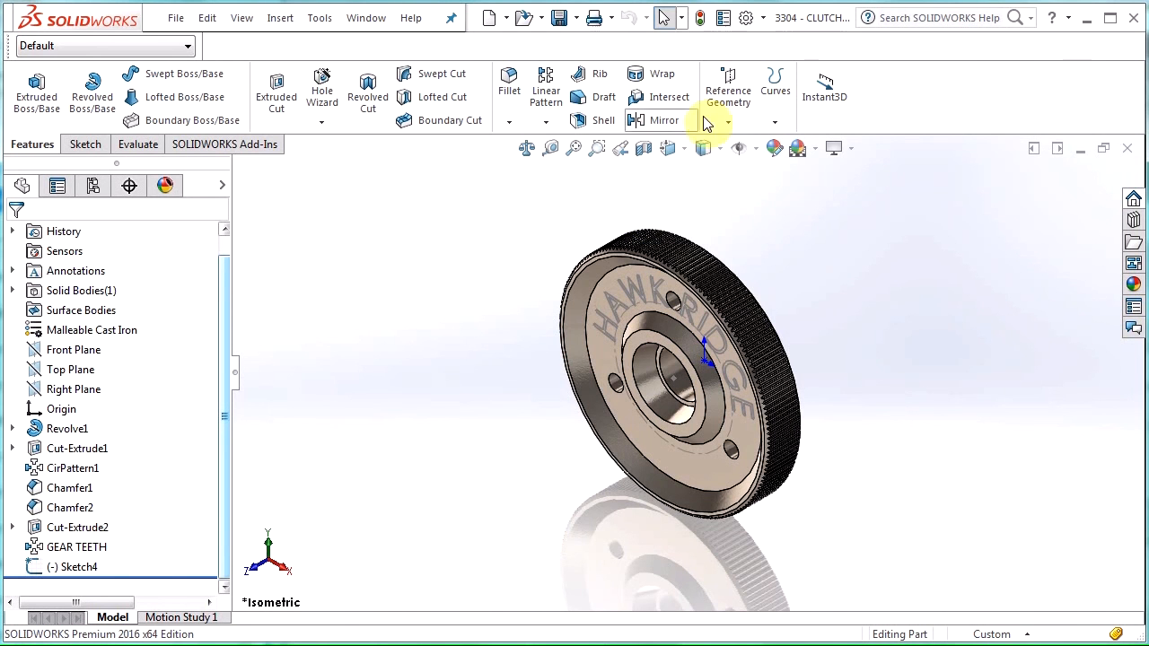
Step: In System Options, search NAME and enable the FeatureManager 'Name feature on creation' setting
left_click(746, 18)
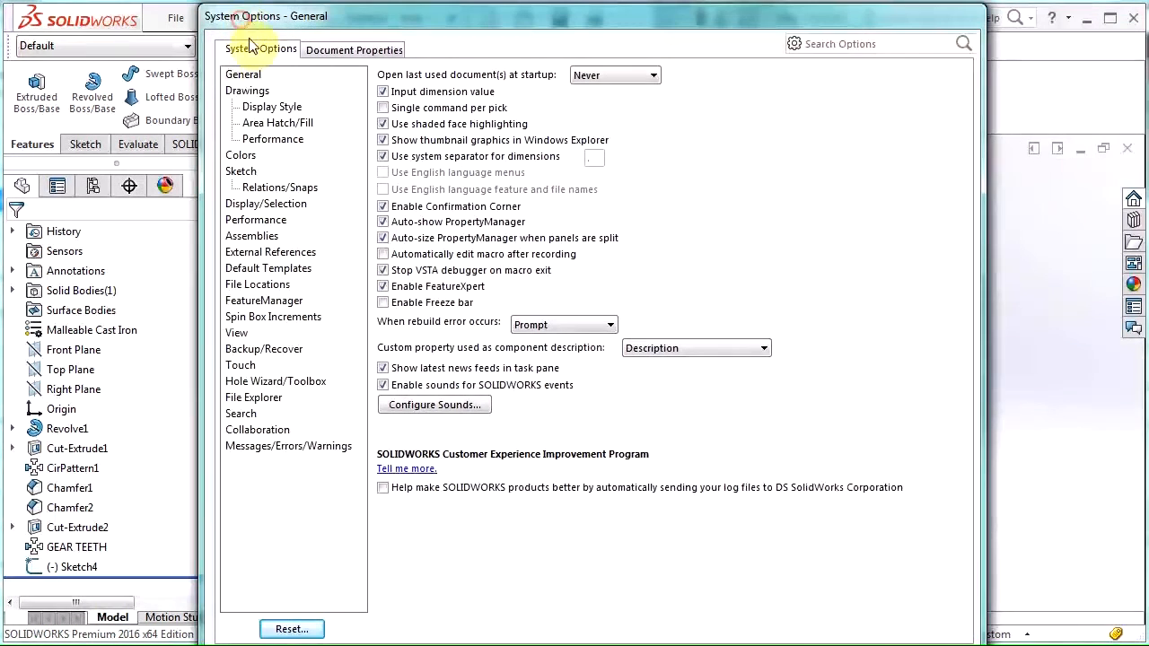
mouse_move(264, 301)
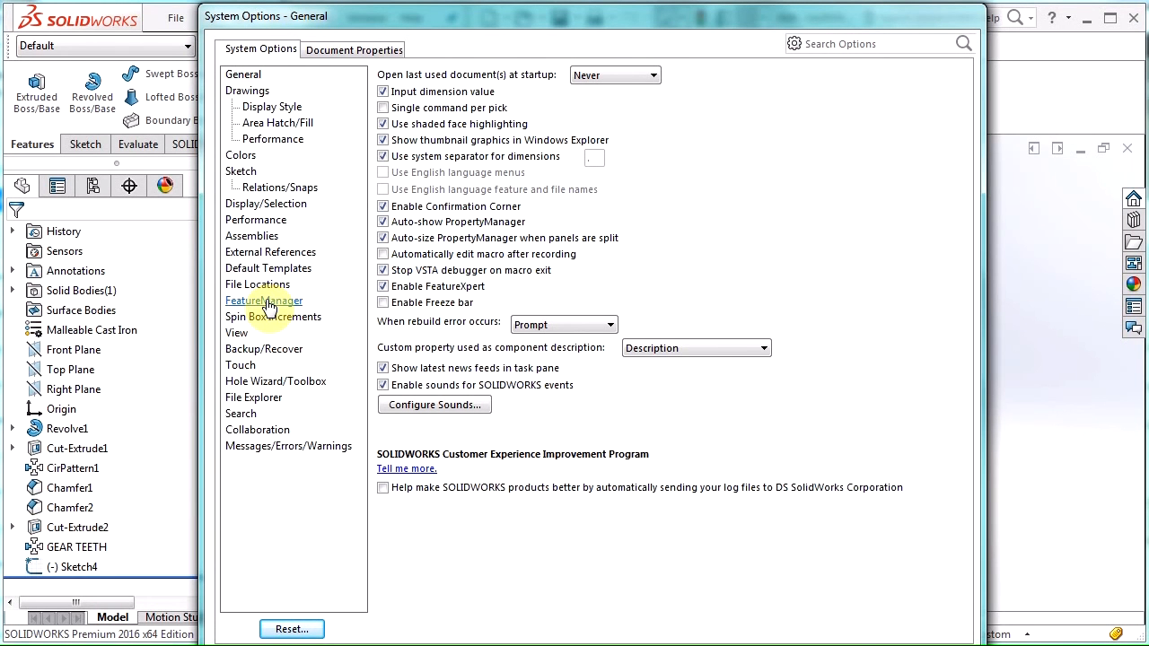
mouse_move(853, 43)
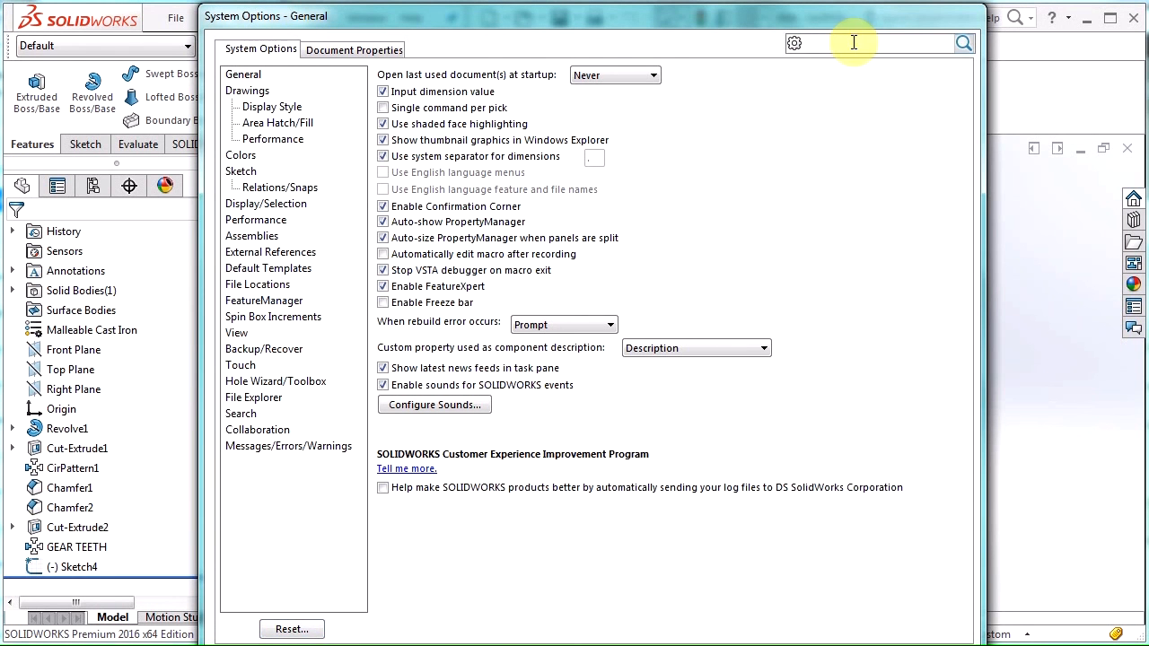
type("NAME")
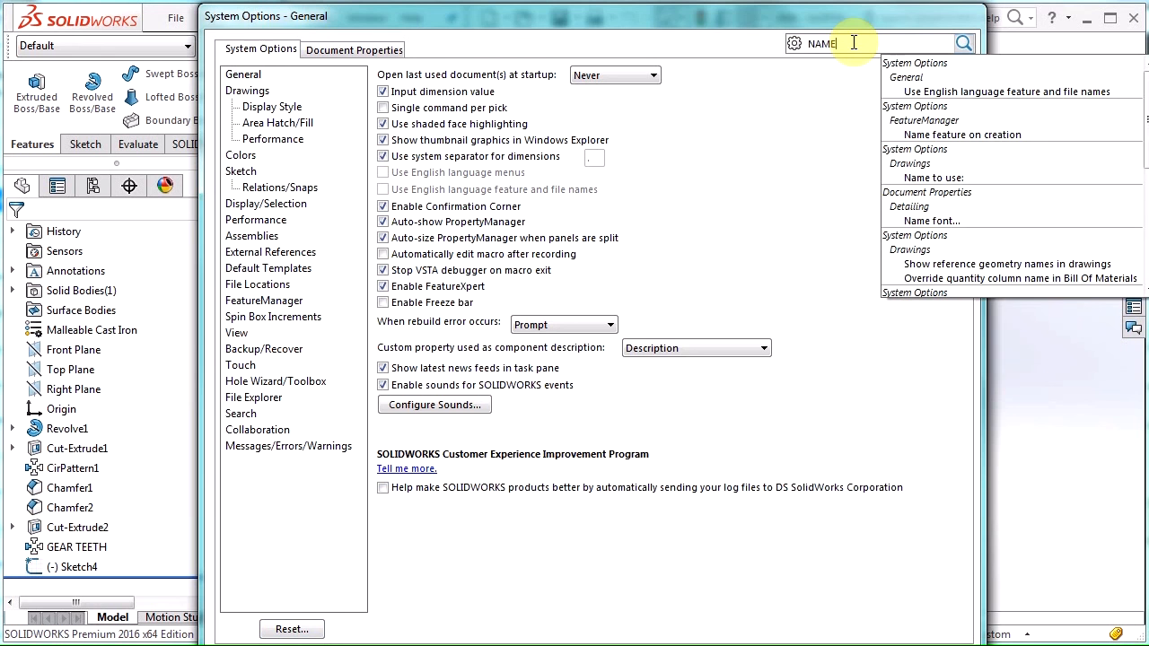
left_click(962, 120)
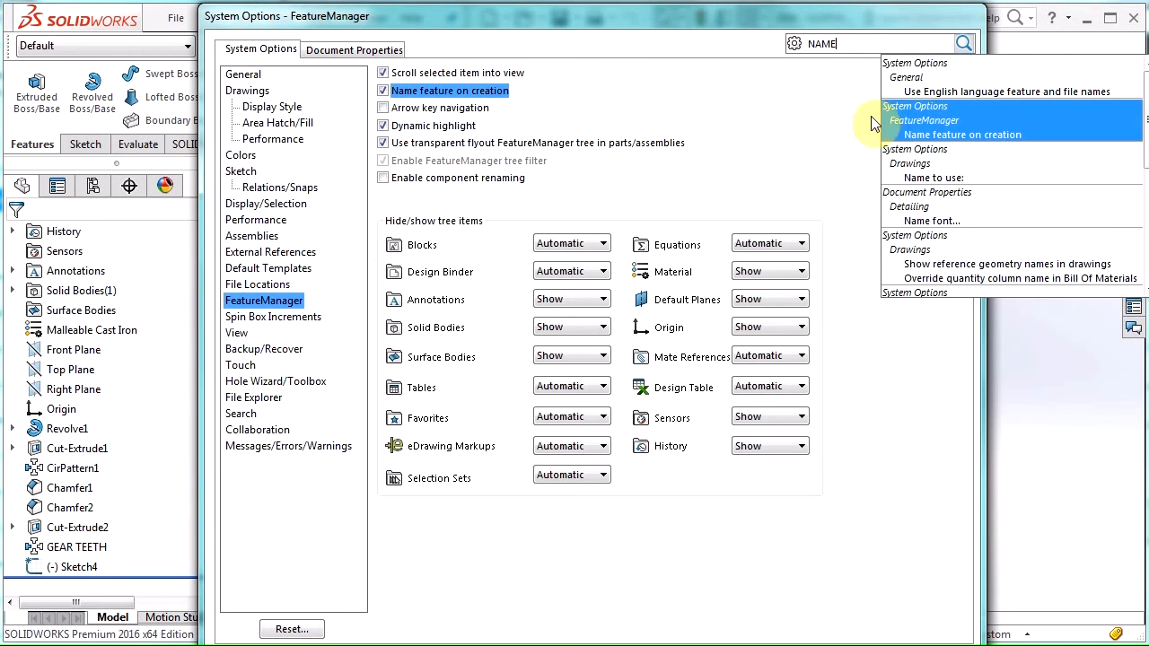
mouse_move(431, 97)
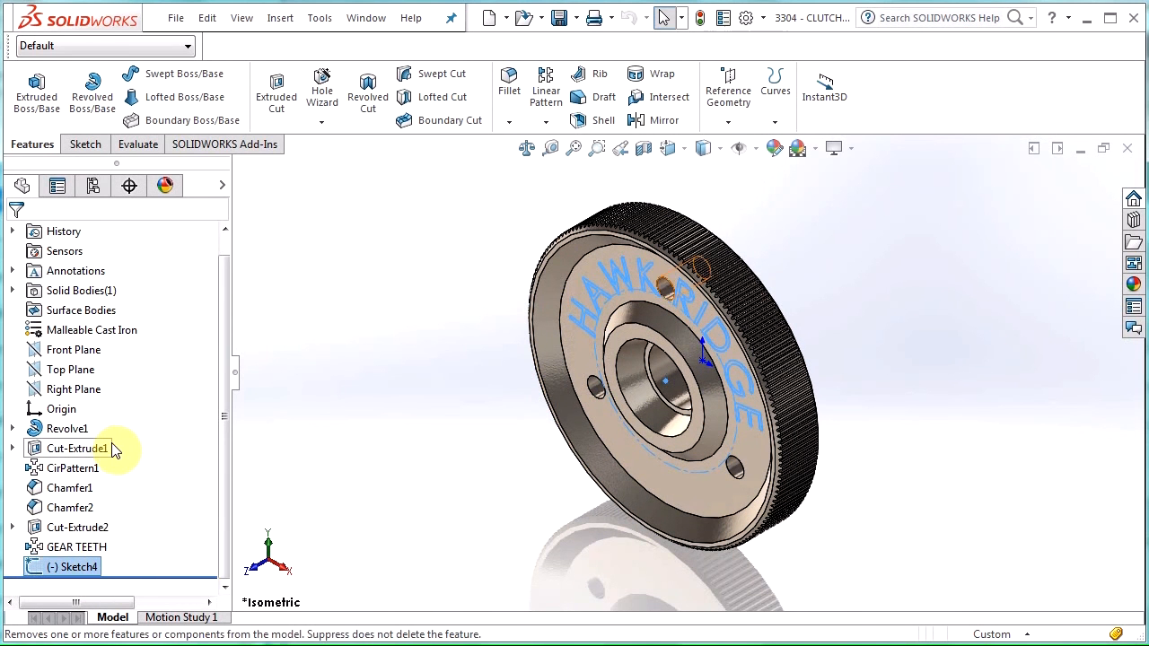
Step: Extrude Sketch4 outward as a 0.050in blind boss so HAWK RIDGE stands raised
left_click(36, 89)
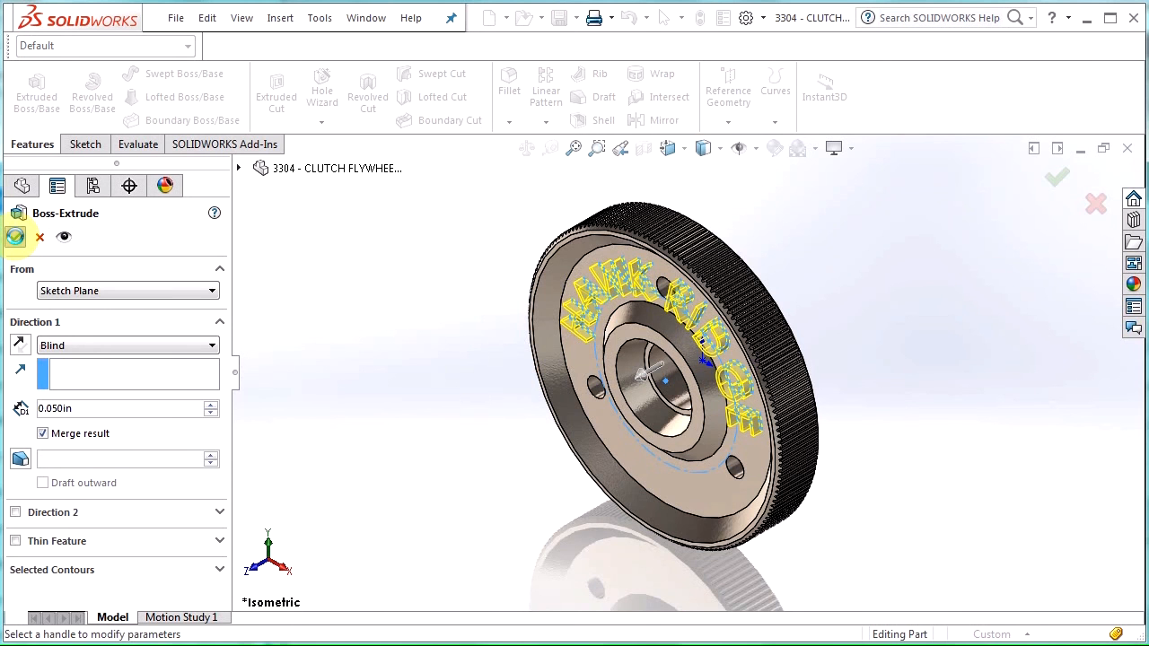
left_click(1055, 177)
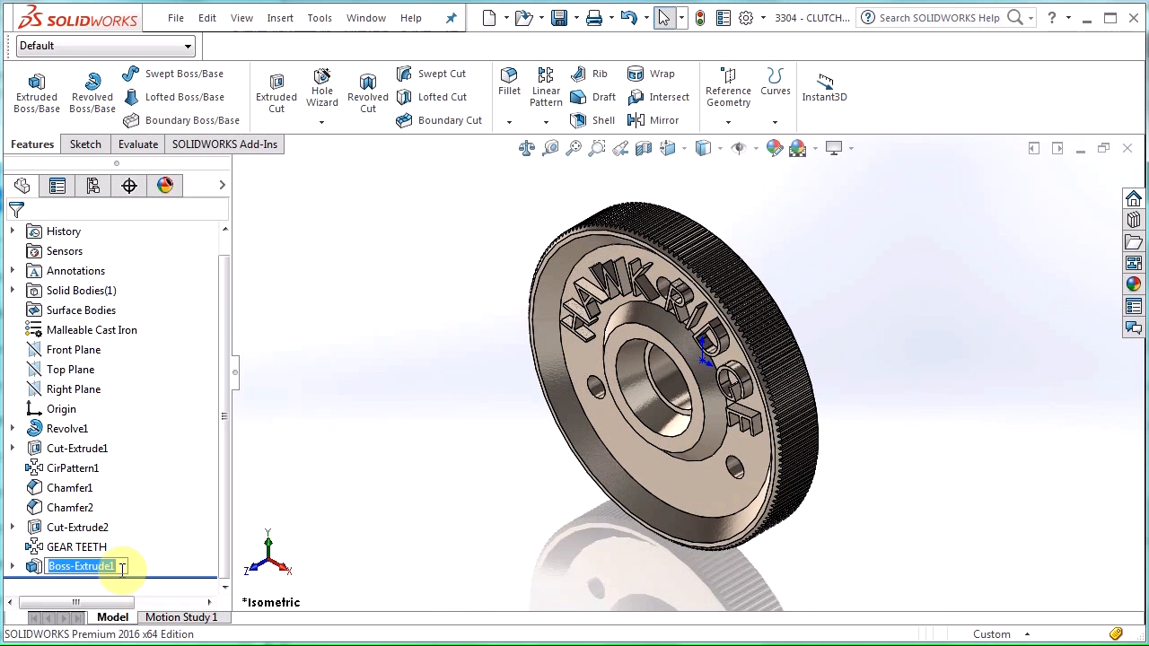
Step: Name the new raised-text extrude feature FRONT TEXT
type("f")
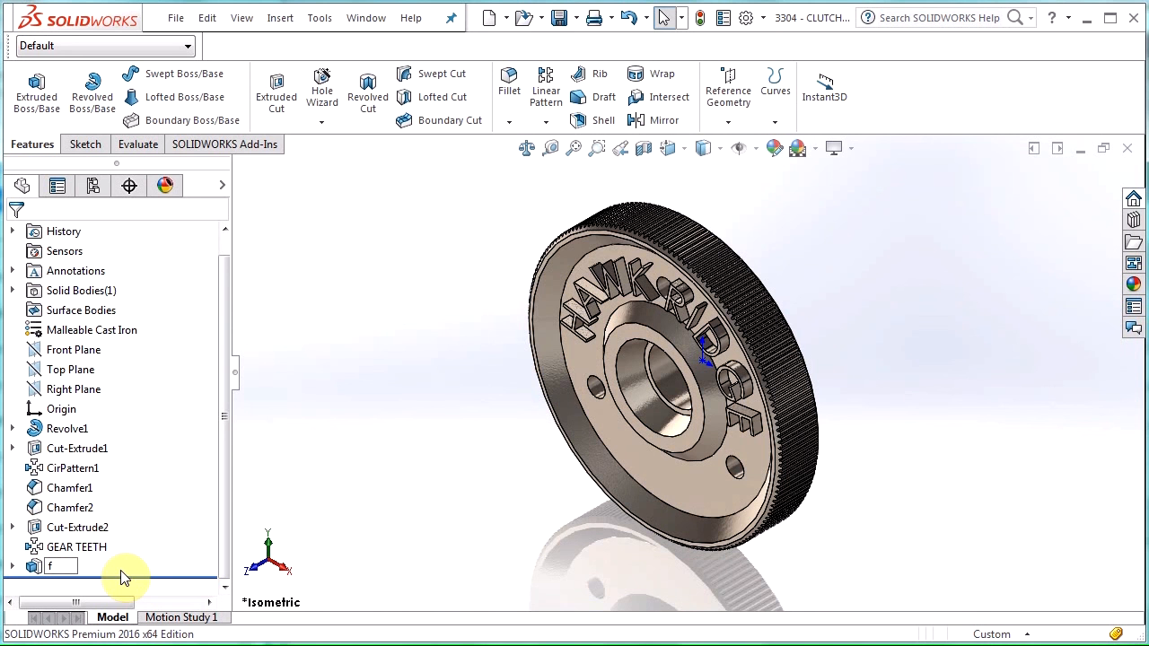
type("RONT")
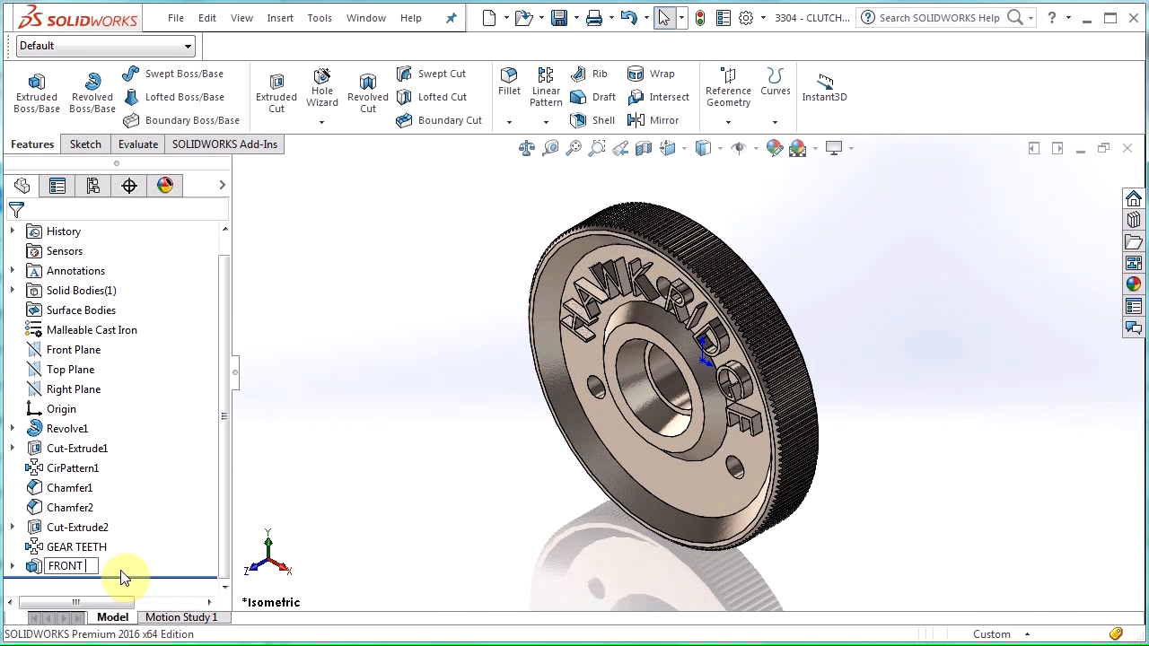
type("TEXT")
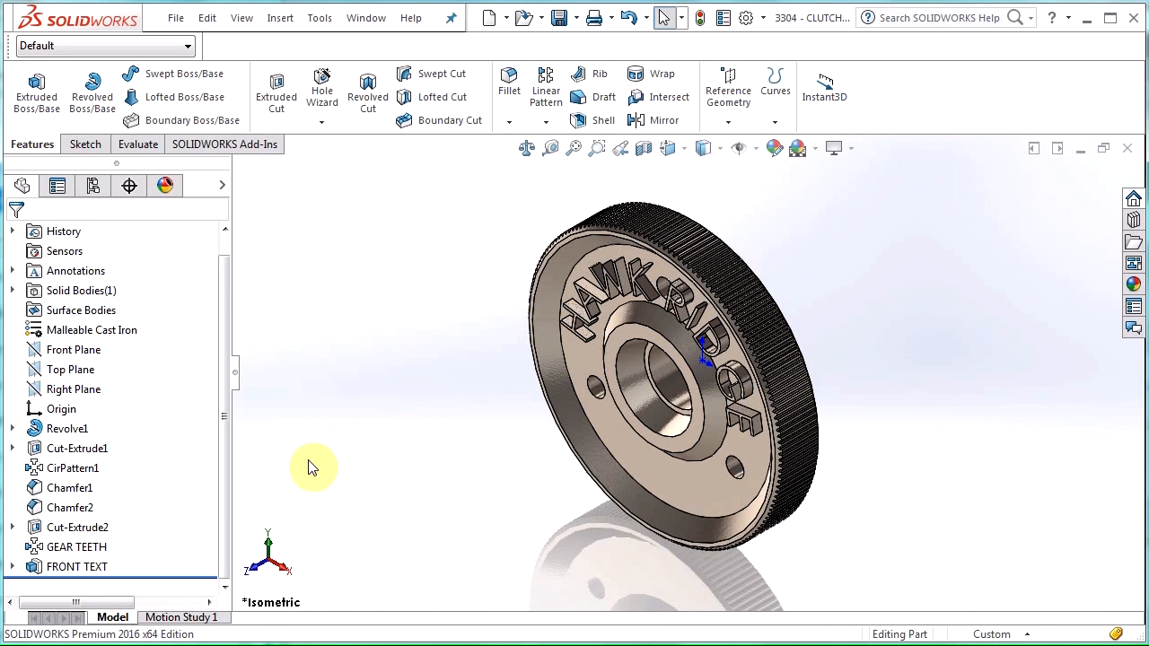
mouse_move(248, 458)
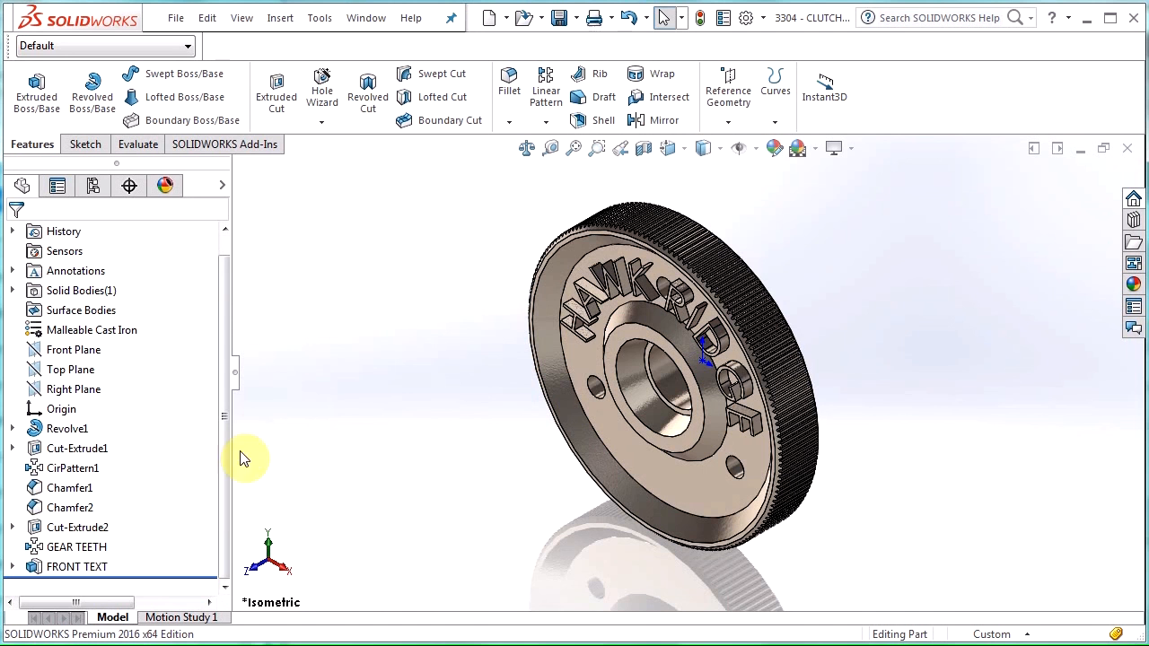